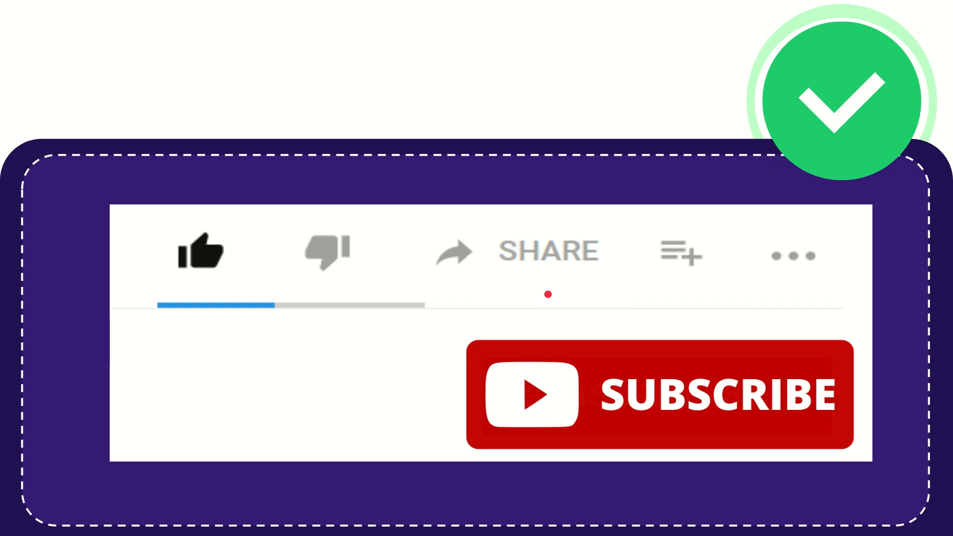
{"action": "mouse_move", "coordinate": [558, 306]}
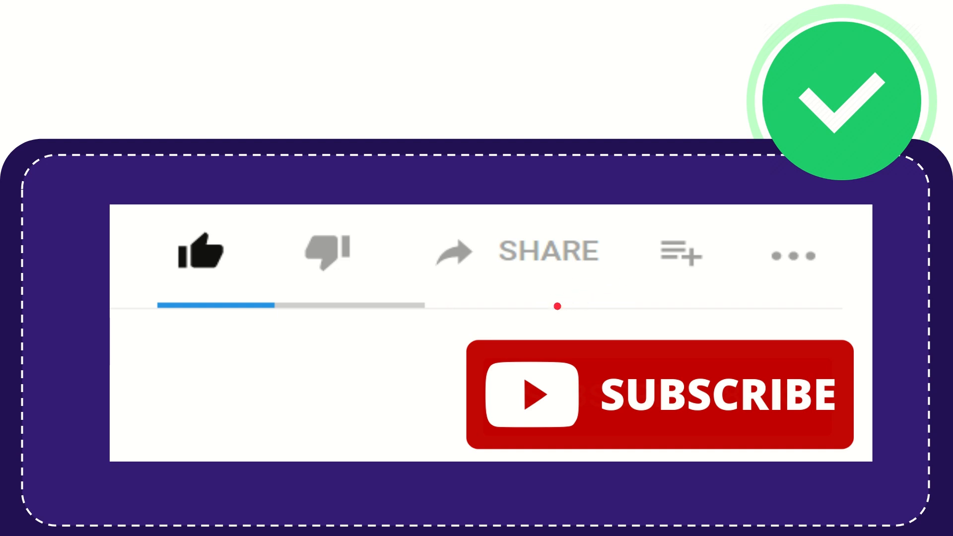